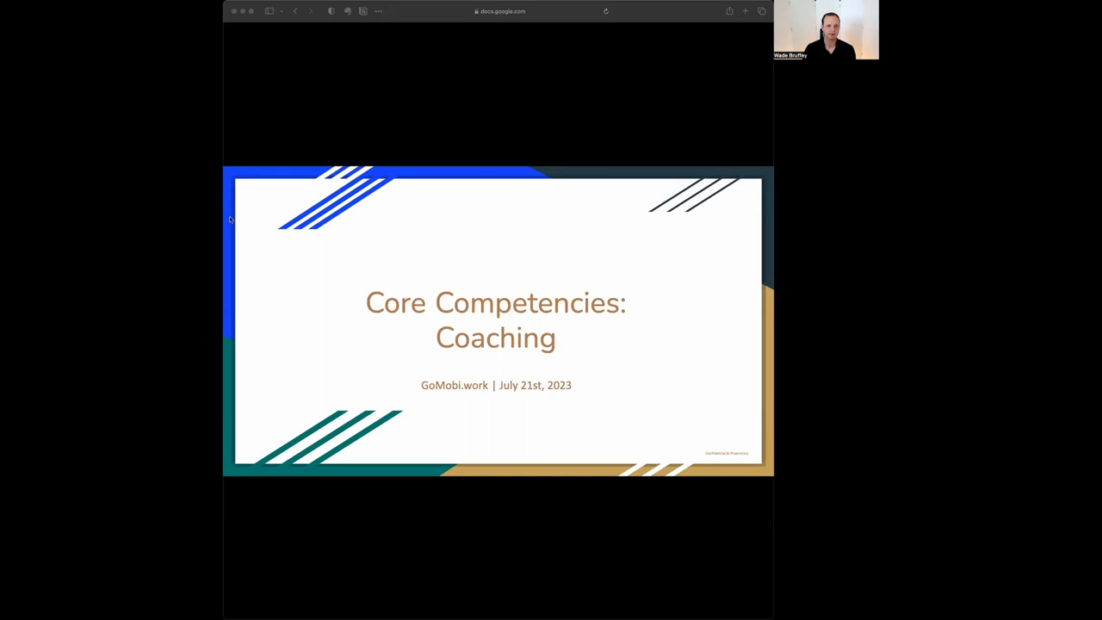
pyautogui.moveTo(275, 202)
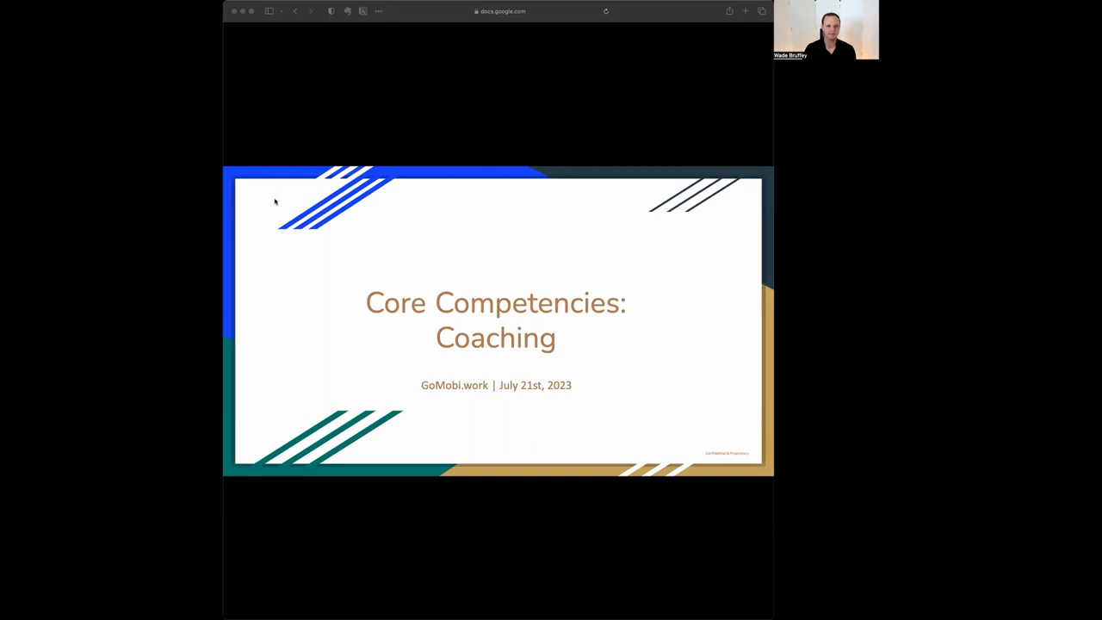
pyautogui.moveTo(583, 54)
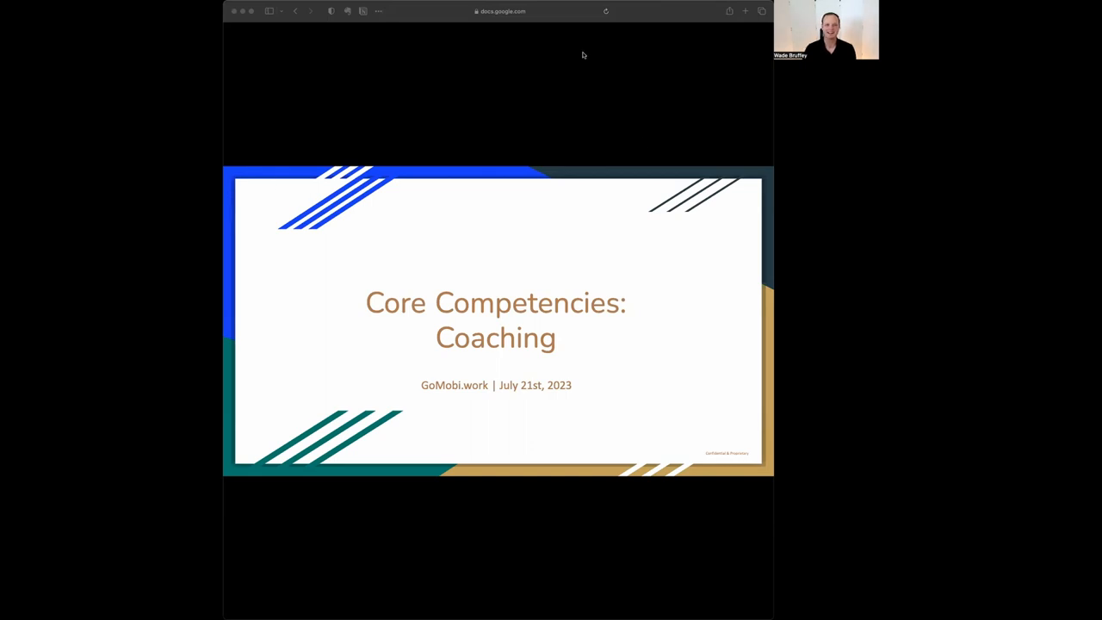
pyautogui.moveTo(690, 106)
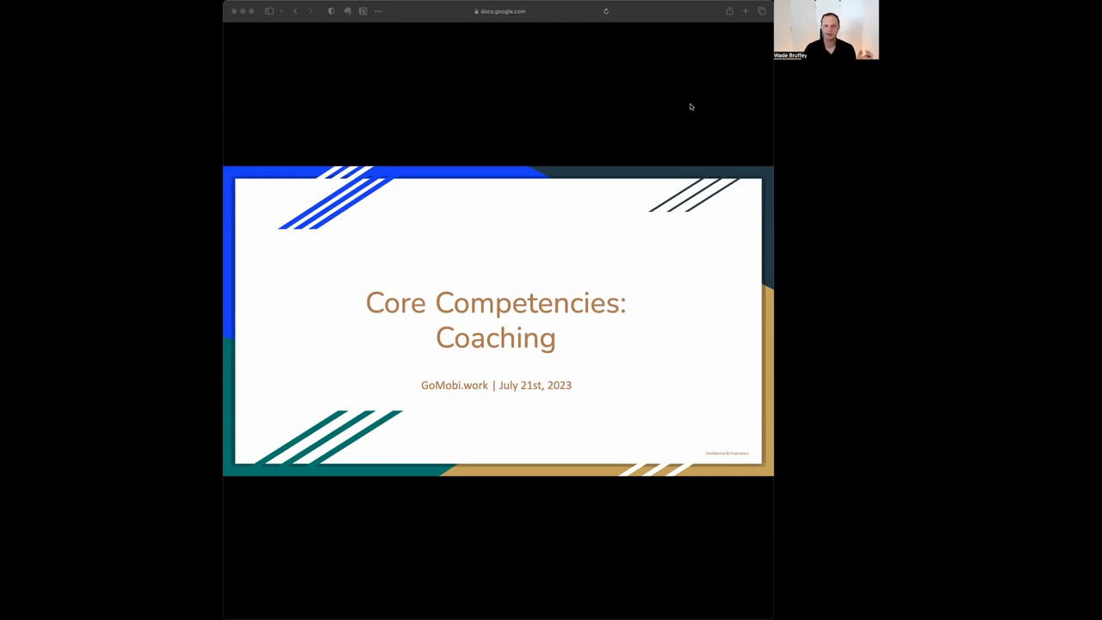
pyautogui.moveTo(667, 101)
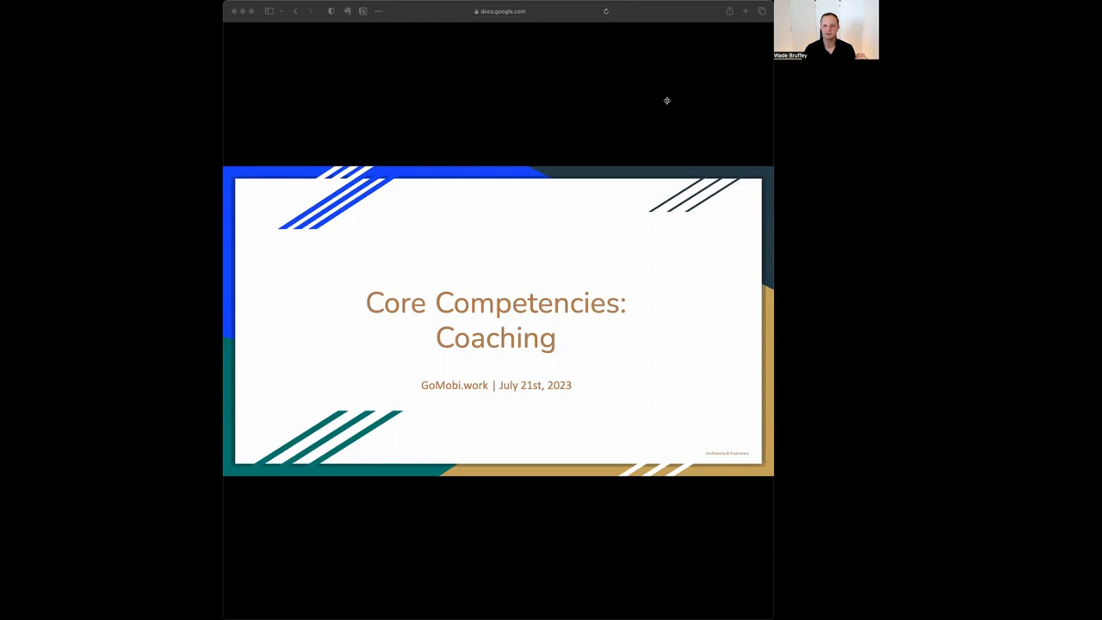
pyautogui.moveTo(601, 59)
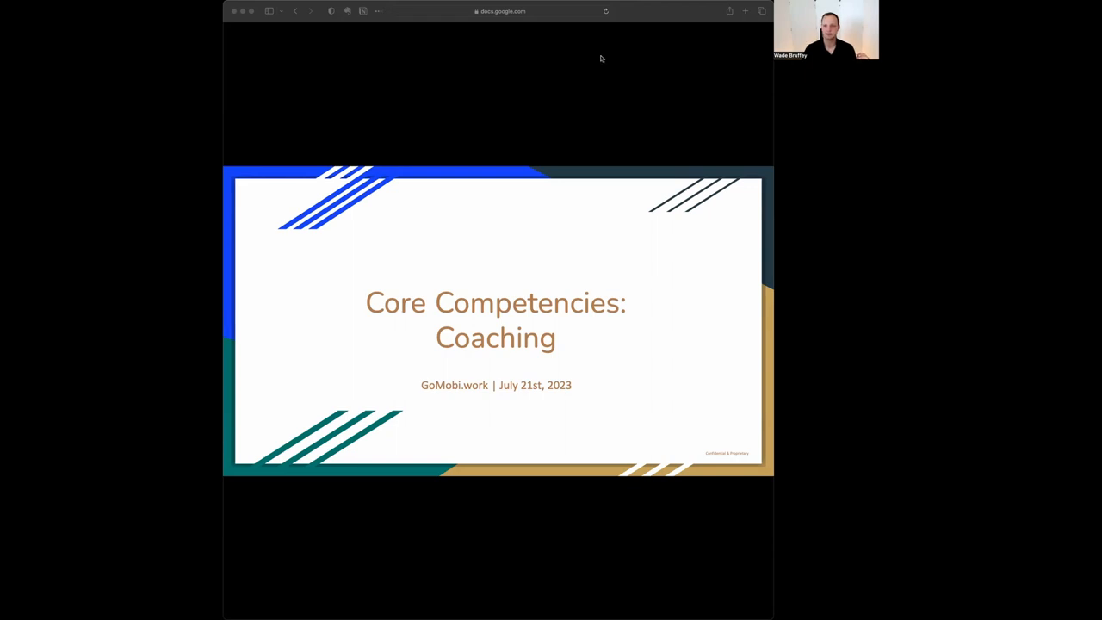
pyautogui.moveTo(691, 440)
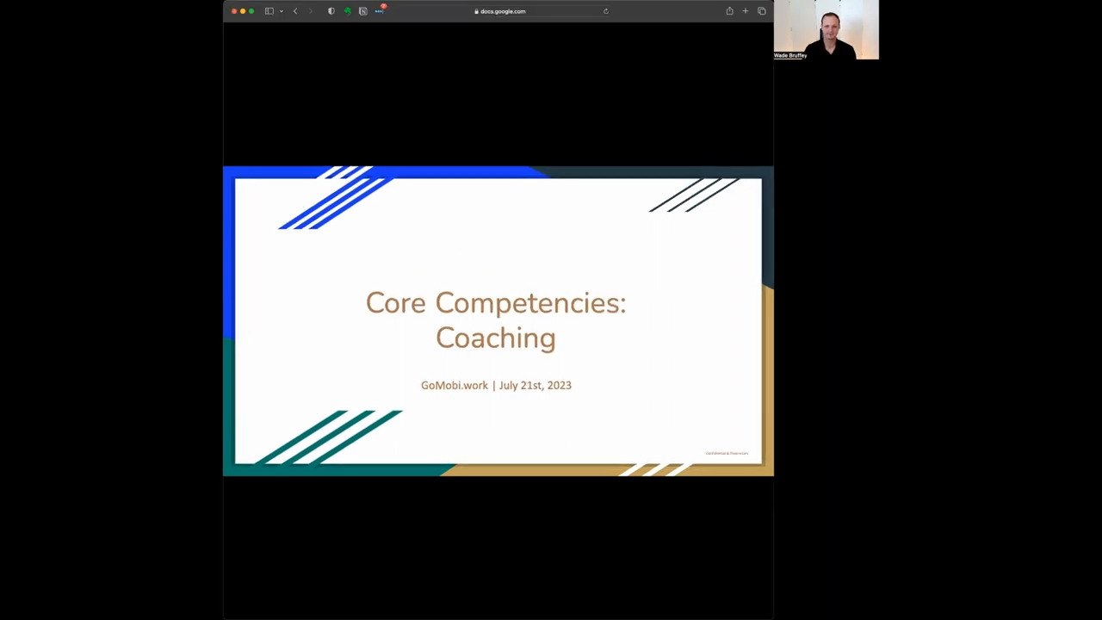
pyautogui.press('Right')
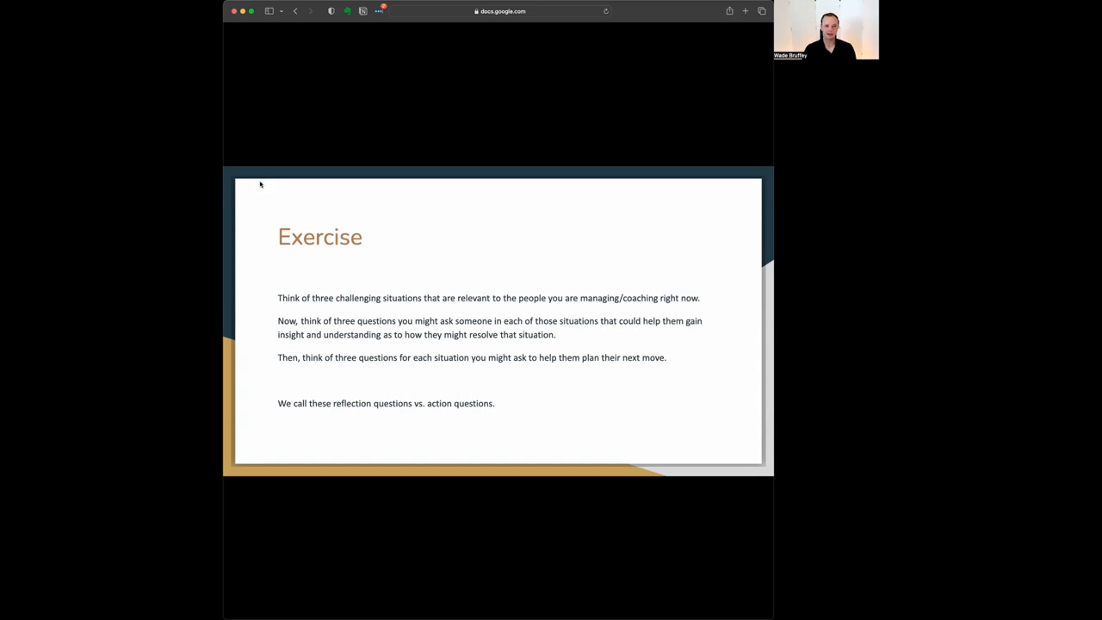
pyautogui.moveTo(580, 120)
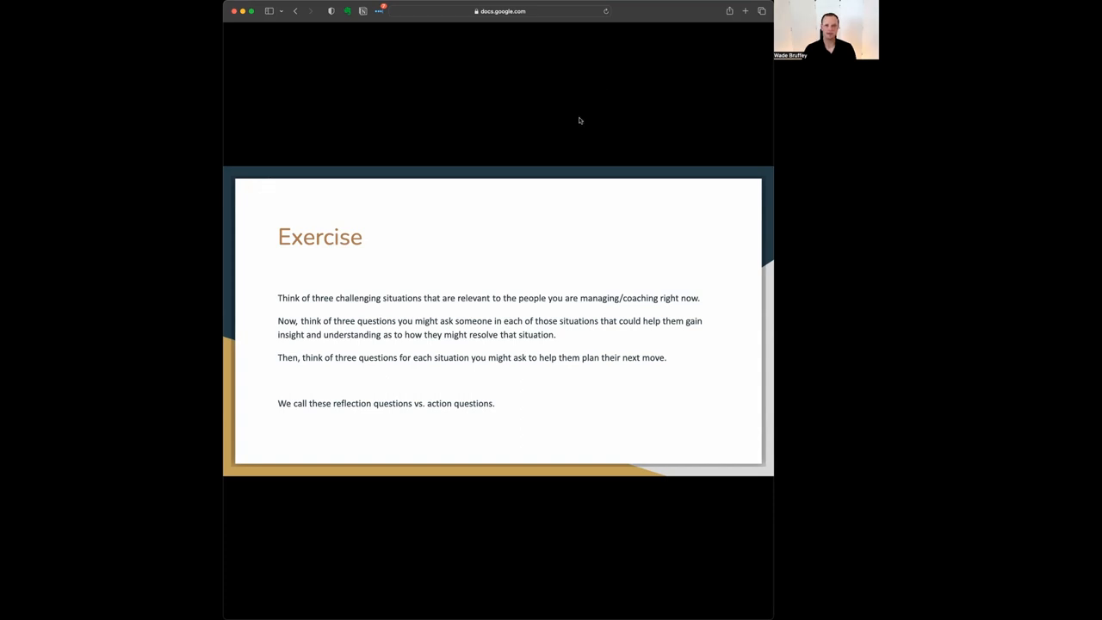
pyautogui.moveTo(572, 128)
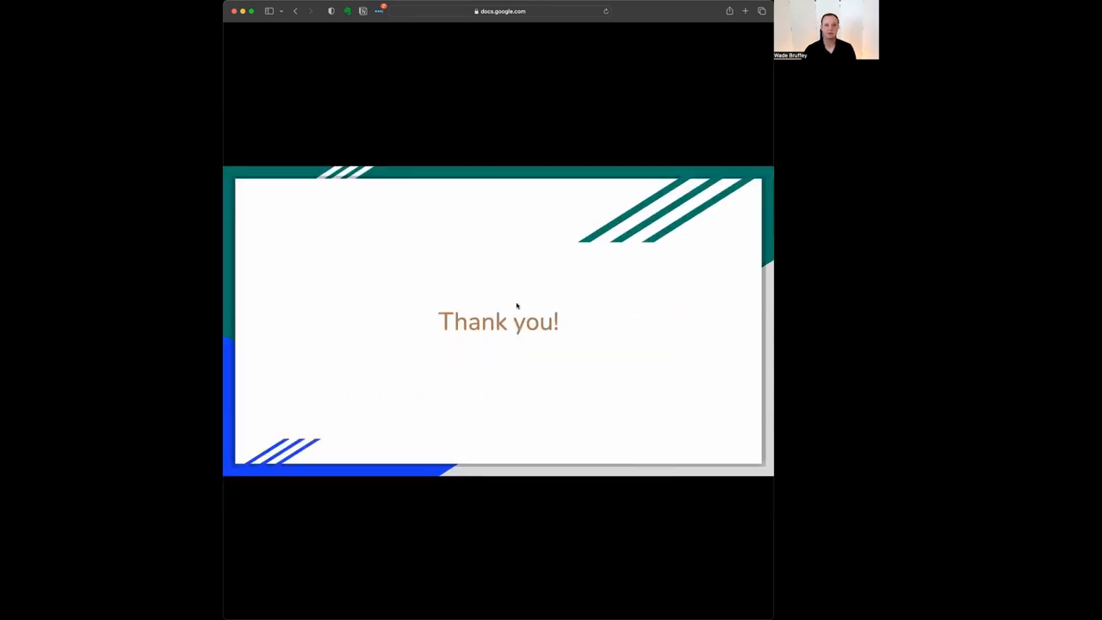
pyautogui.moveTo(369, 268)
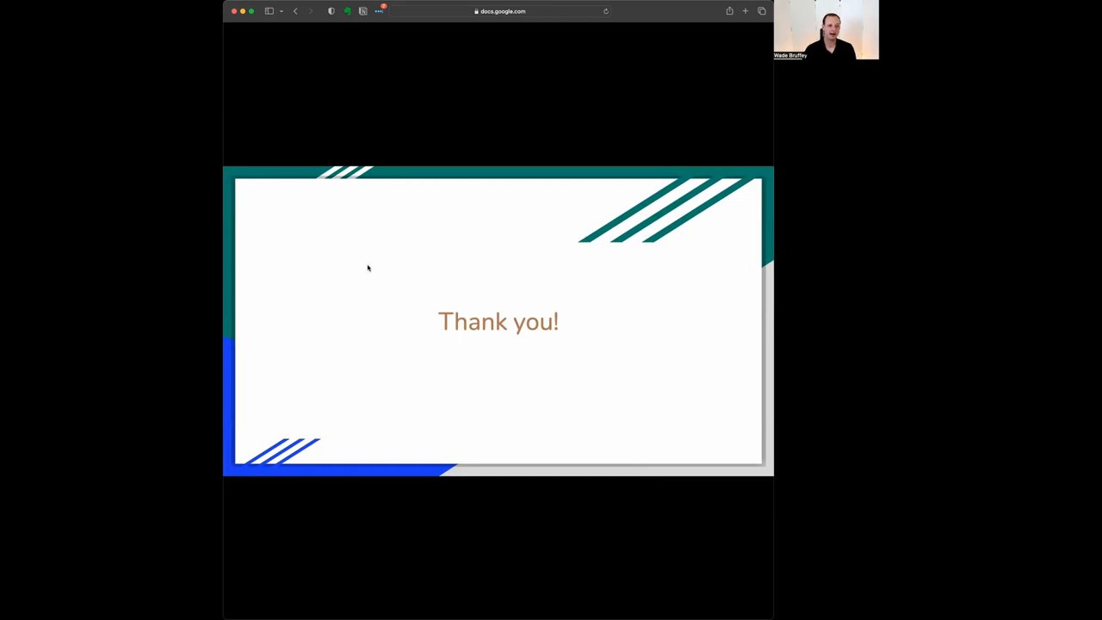